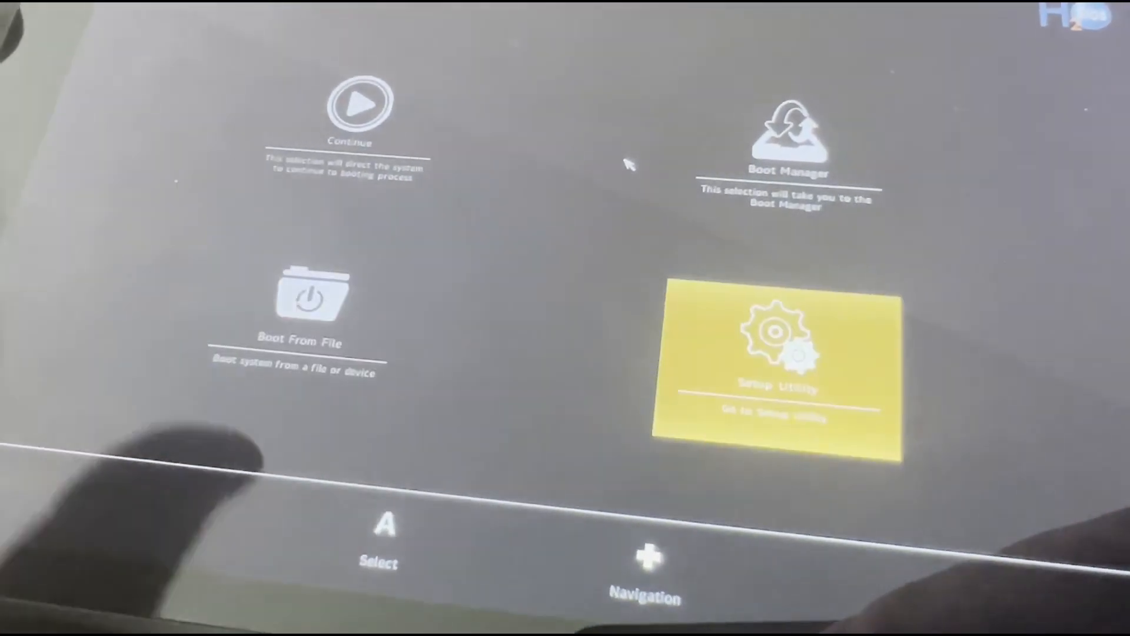
Enter the InsydeH2O Setup Utility from the boot menu, landing on its Main page
left_click(774, 360)
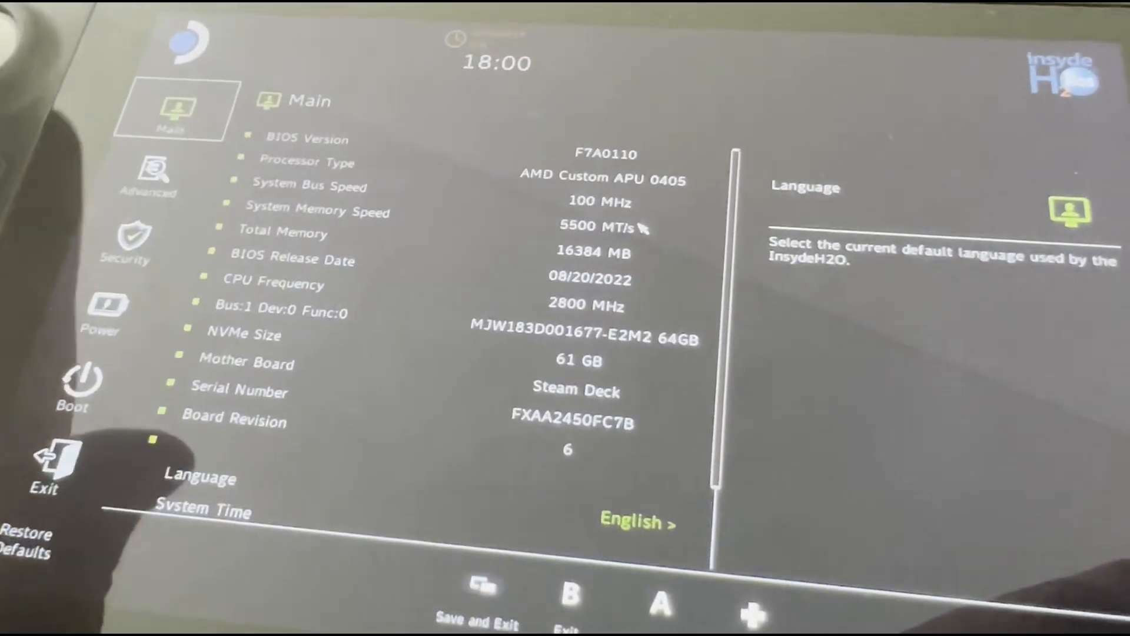